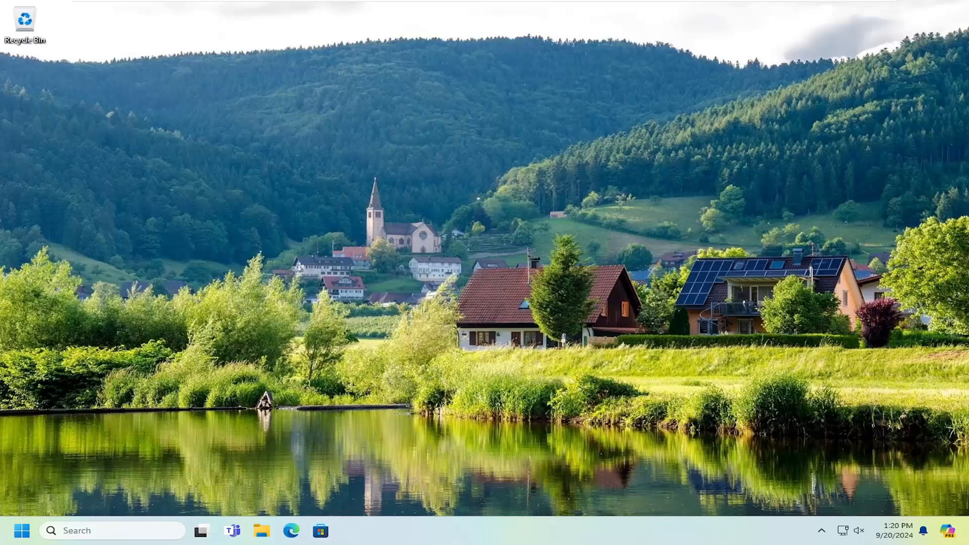
pyautogui.moveTo(64, 402)
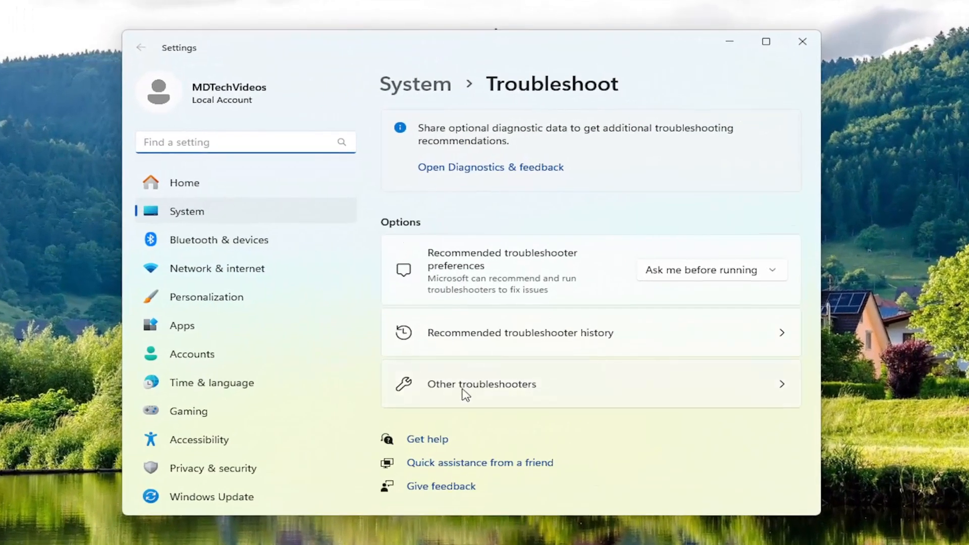
# Step: Run the Windows Update troubleshooter from Other troubleshooters until it reports issues detected
pyautogui.click(481, 384)
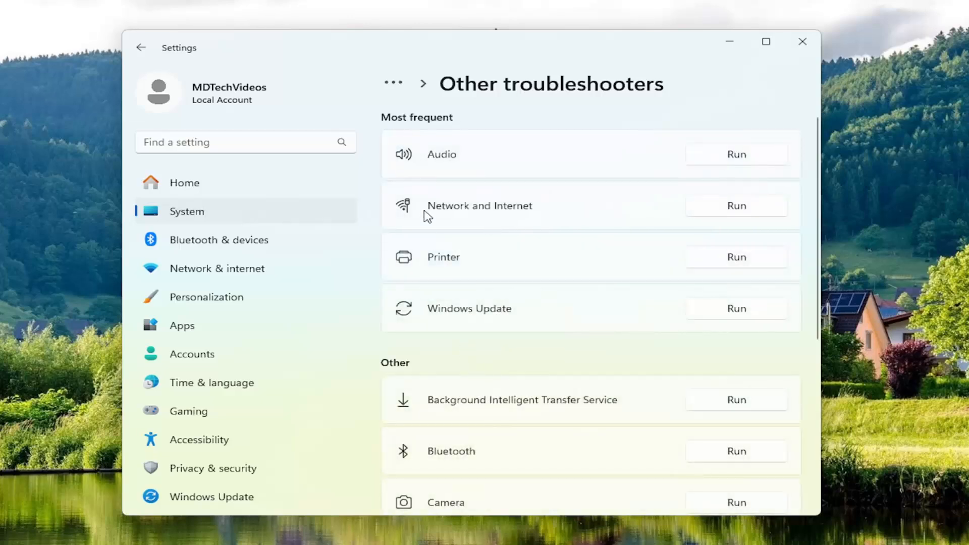
pyautogui.moveTo(721, 326)
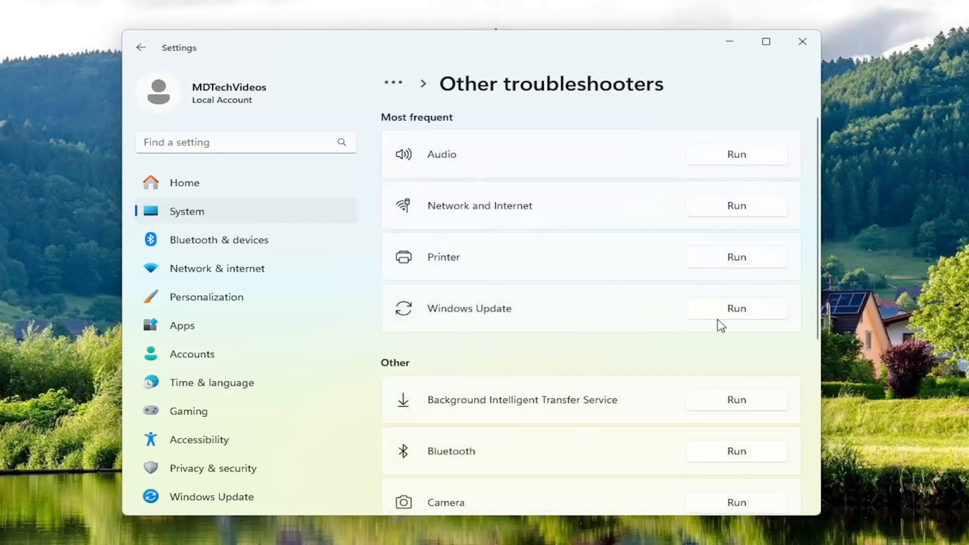
pyautogui.click(736, 309)
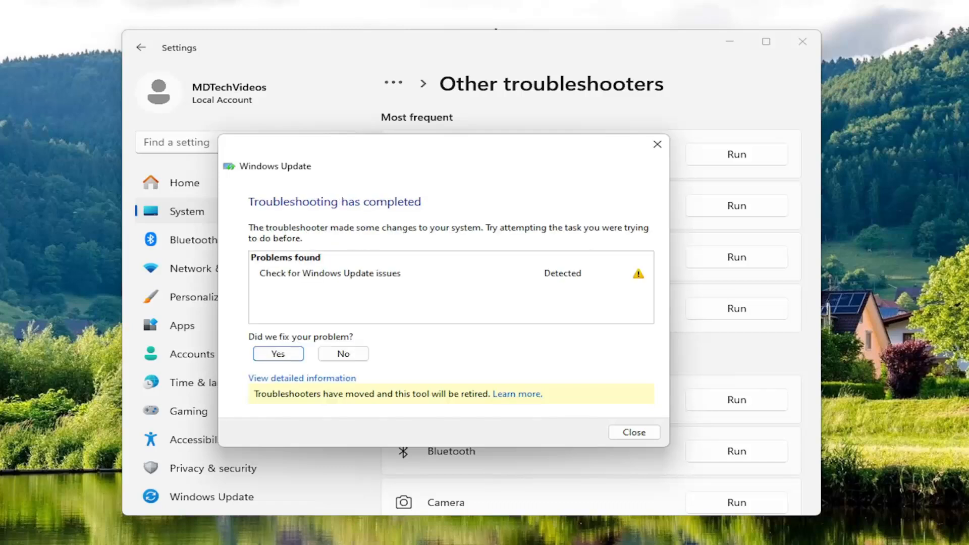
pyautogui.moveTo(383, 214)
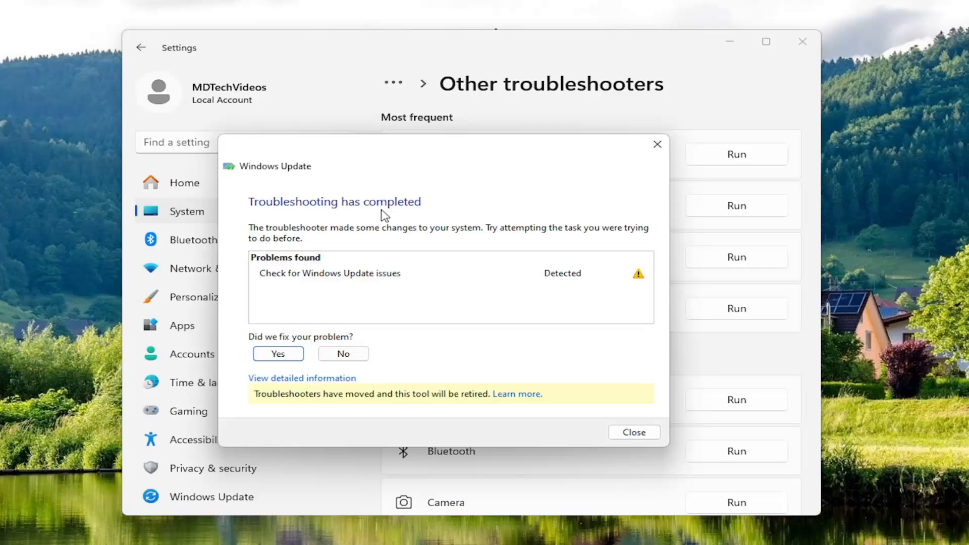
pyautogui.moveTo(363, 291)
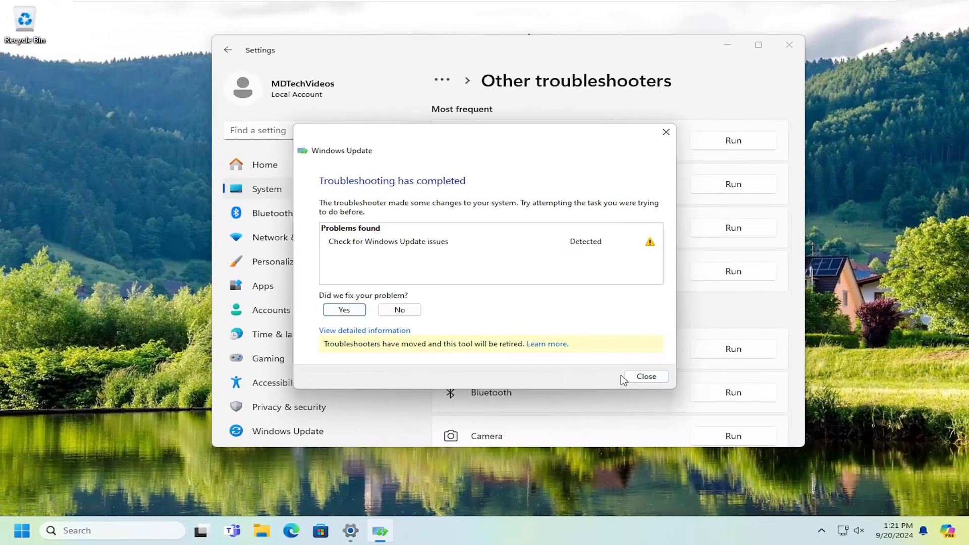
# Step: Dismiss the troubleshooter and launch Command Prompt as administrator from Start search 'cmd'
pyautogui.click(22, 530)
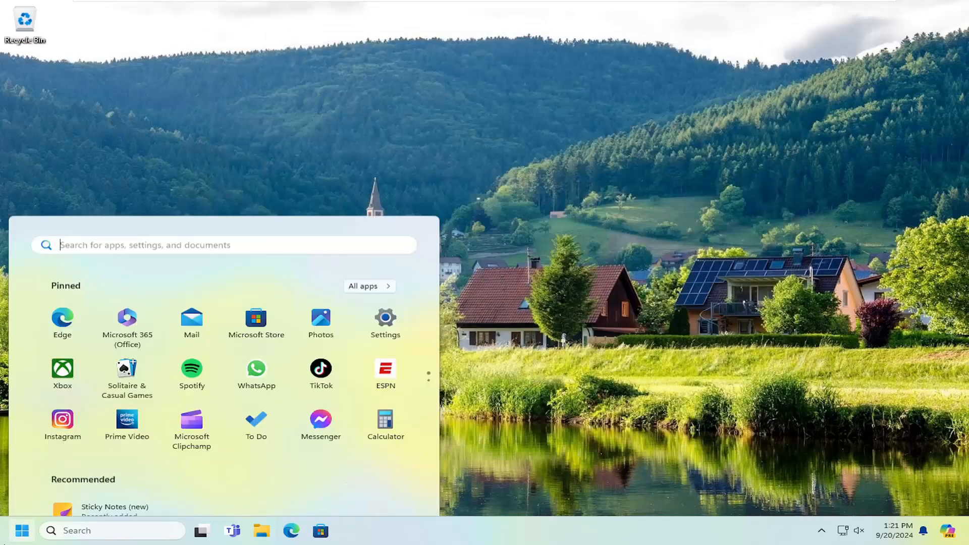
pyautogui.write('cmd')
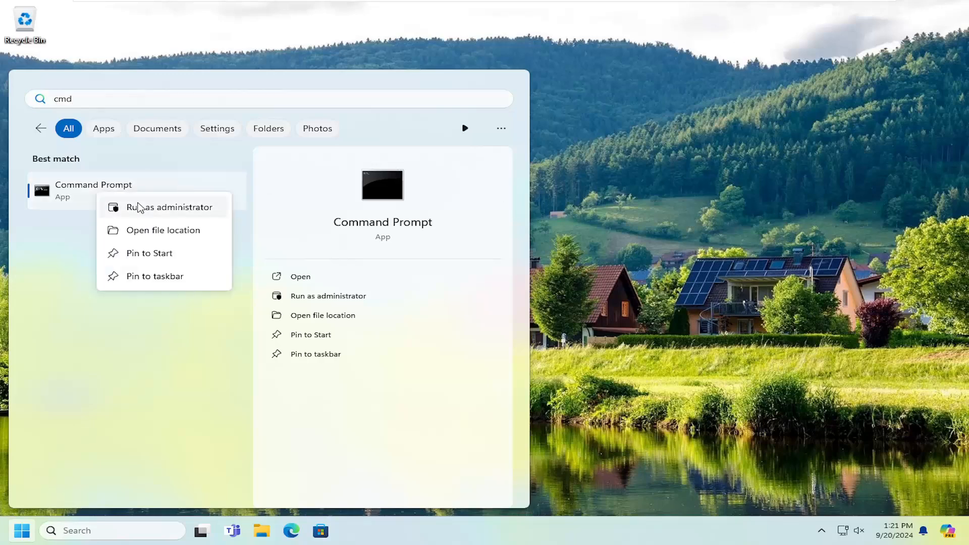
pyautogui.click(171, 207)
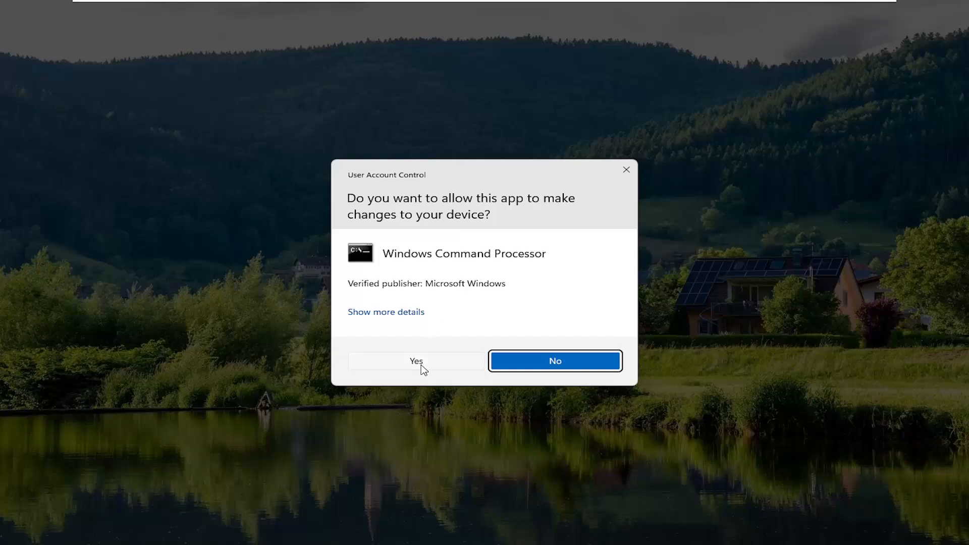
# Step: Approve the UAC prompt and enter 'sfc /scannow' in the administrator Command Prompt
pyautogui.click(417, 361)
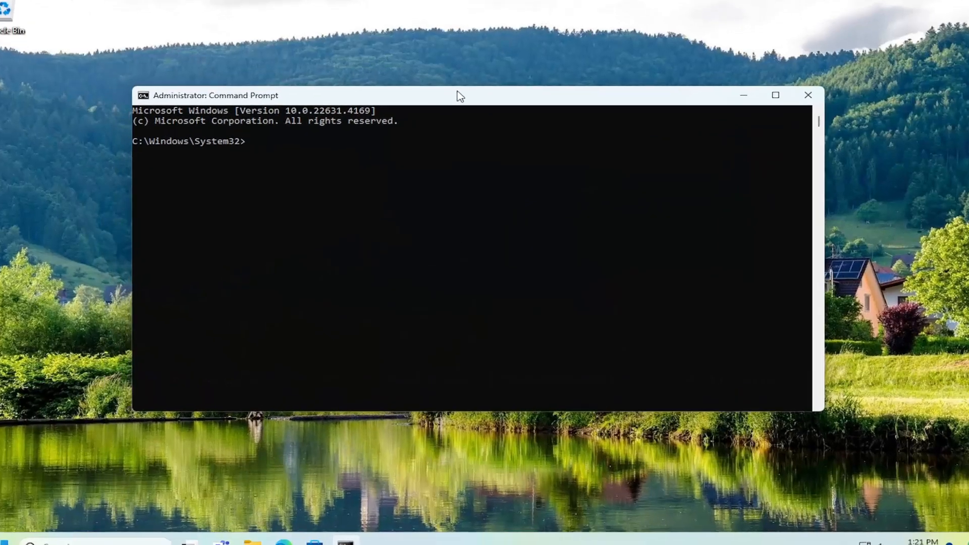
pyautogui.write('sfc')
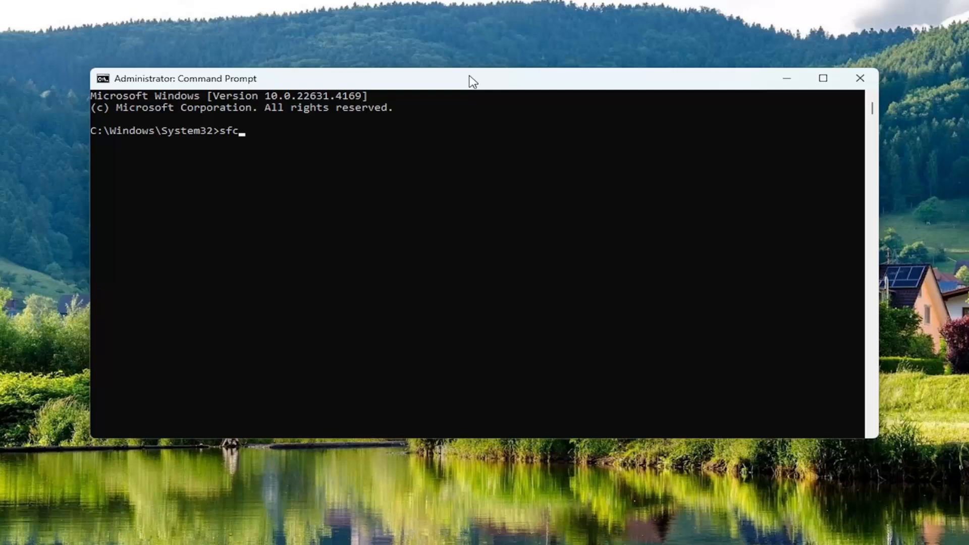
pyautogui.write('/scan')
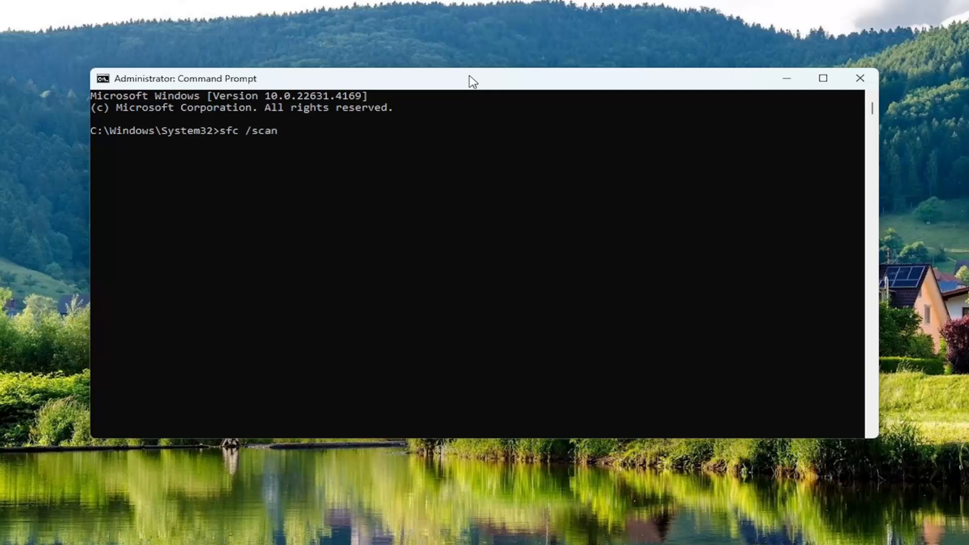
pyautogui.write('now')
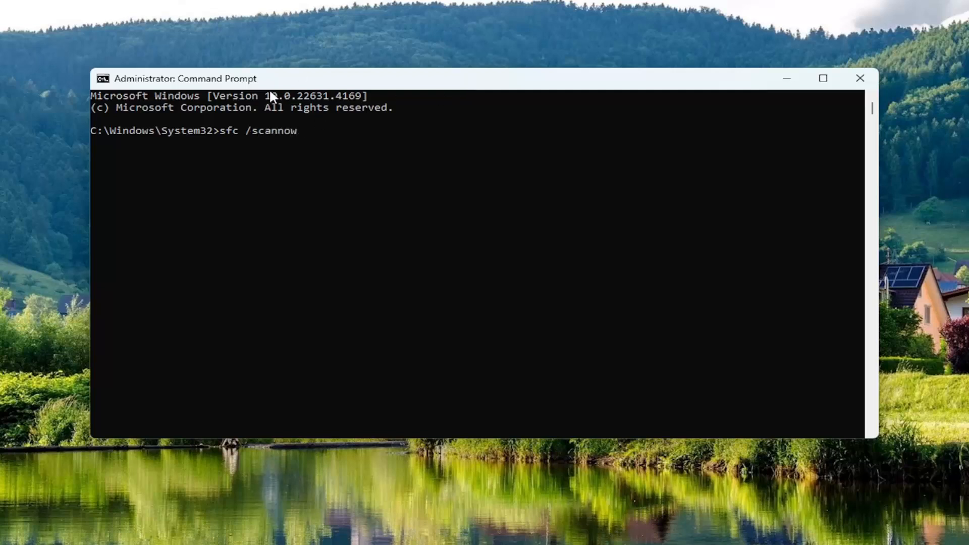
pyautogui.click(370, 166)
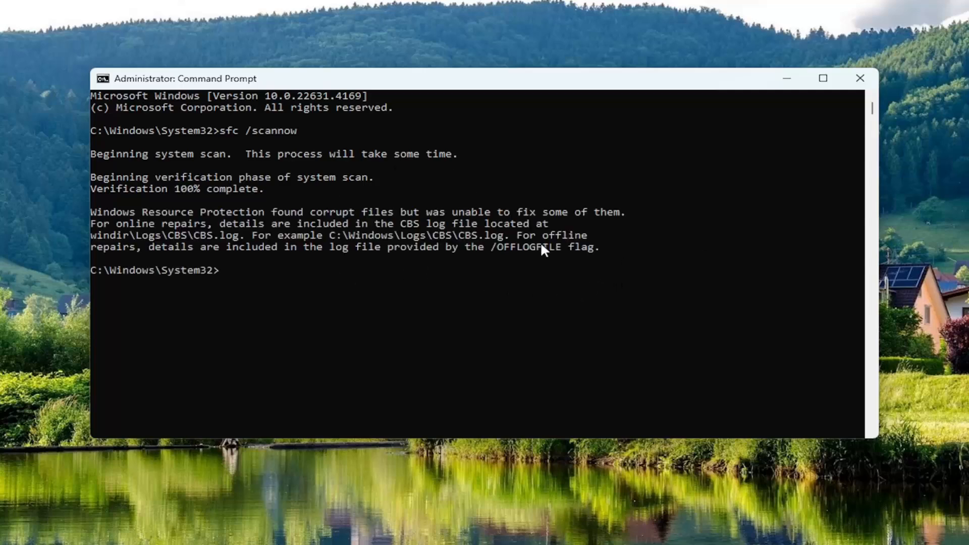
# Step: Let the sfc scan reach 100% with unrepaired corrupt files reported, then close the window
pyautogui.click(860, 79)
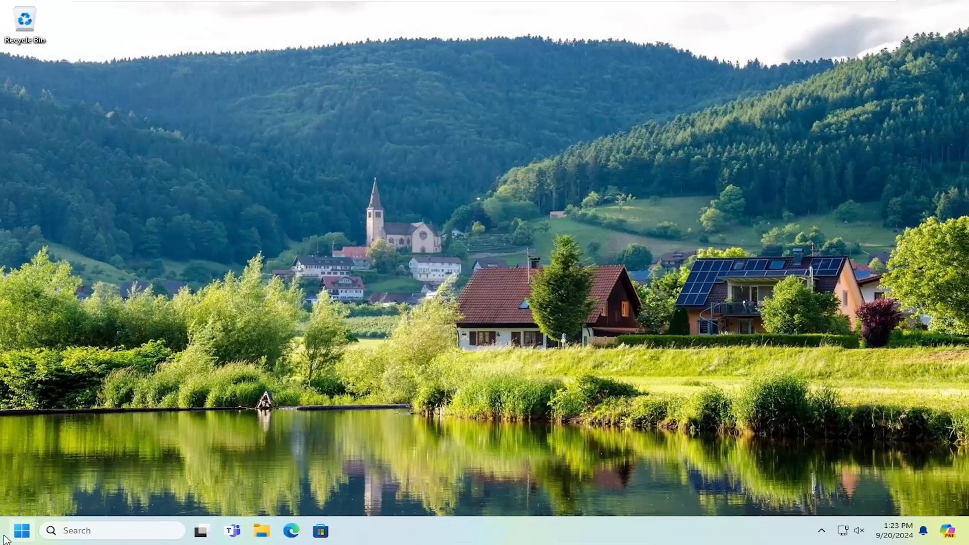